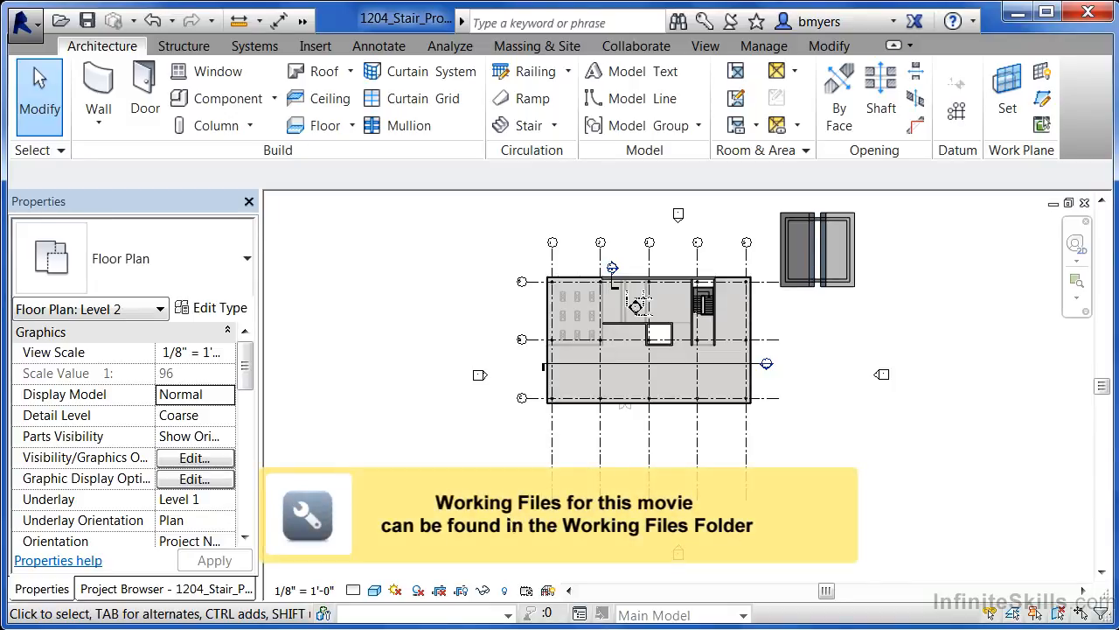
mouse_move(455, 428)
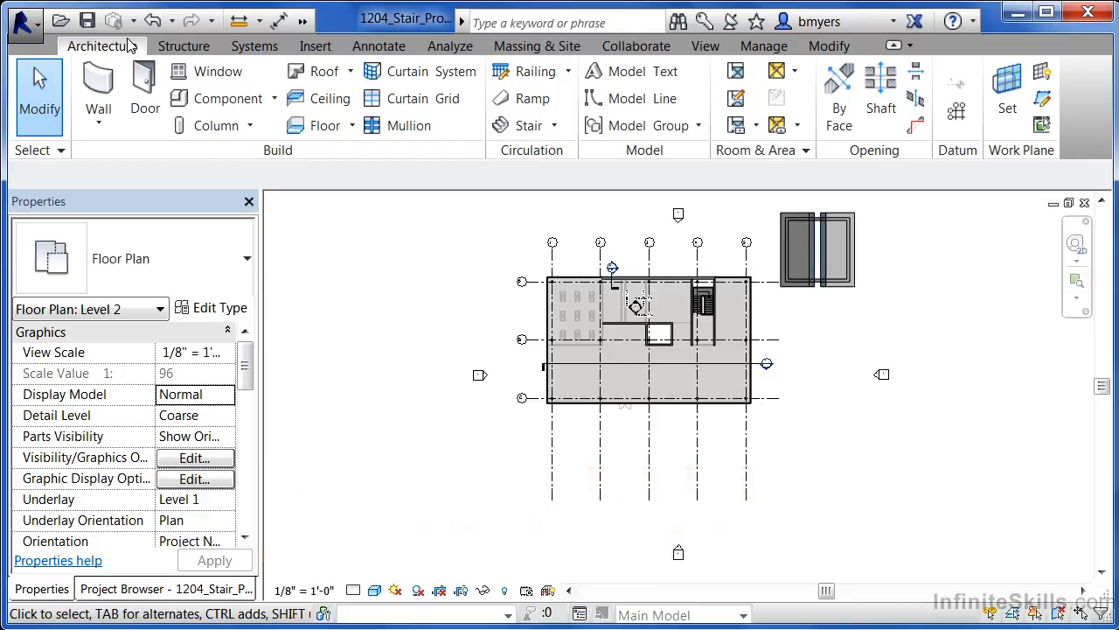
mouse_move(129, 52)
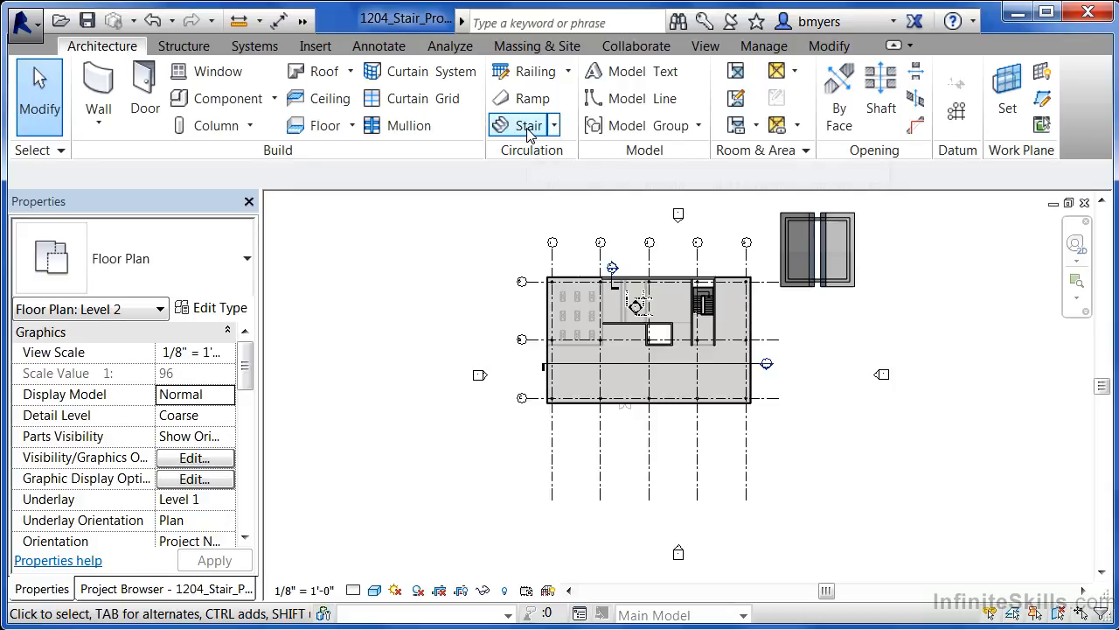
- Start a new stair and review the assembled, cast-in-place and precast stair types
click(523, 125)
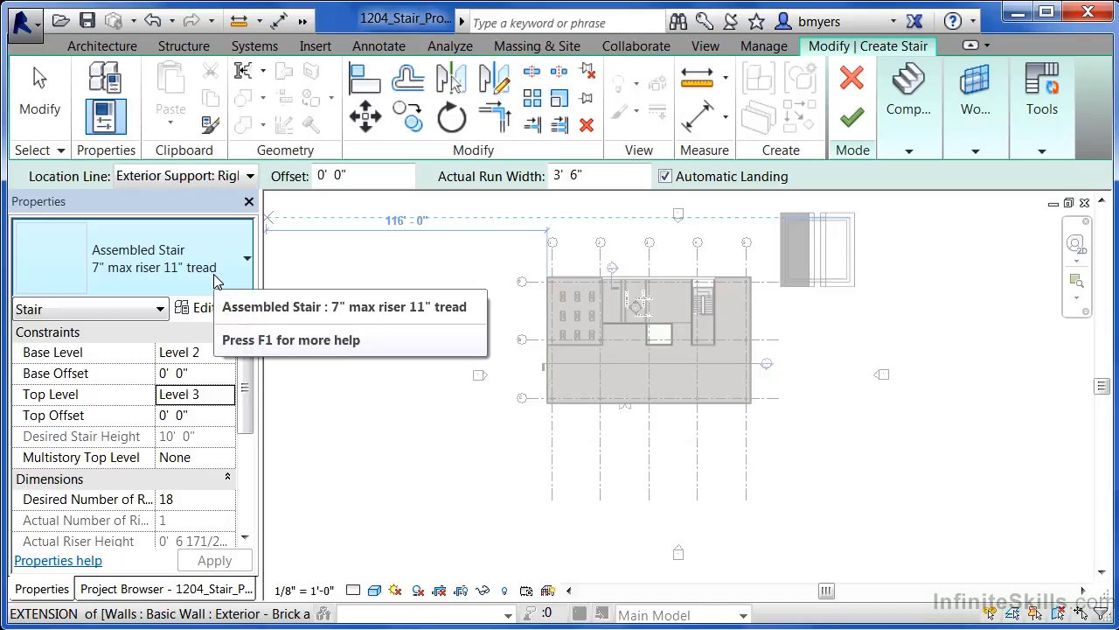
click(246, 258)
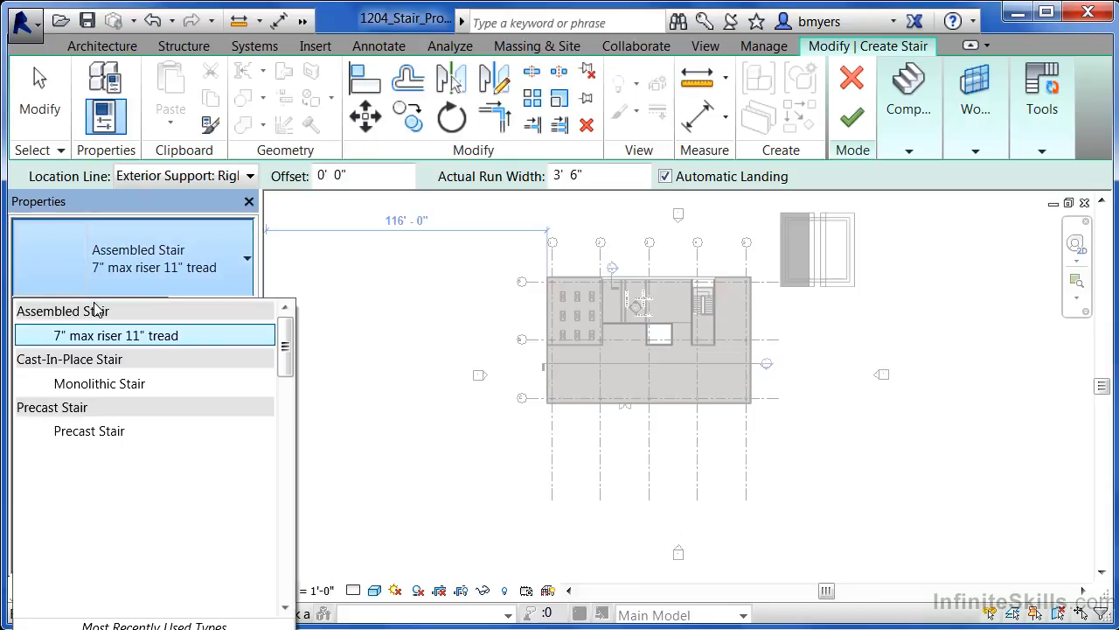
mouse_move(59, 365)
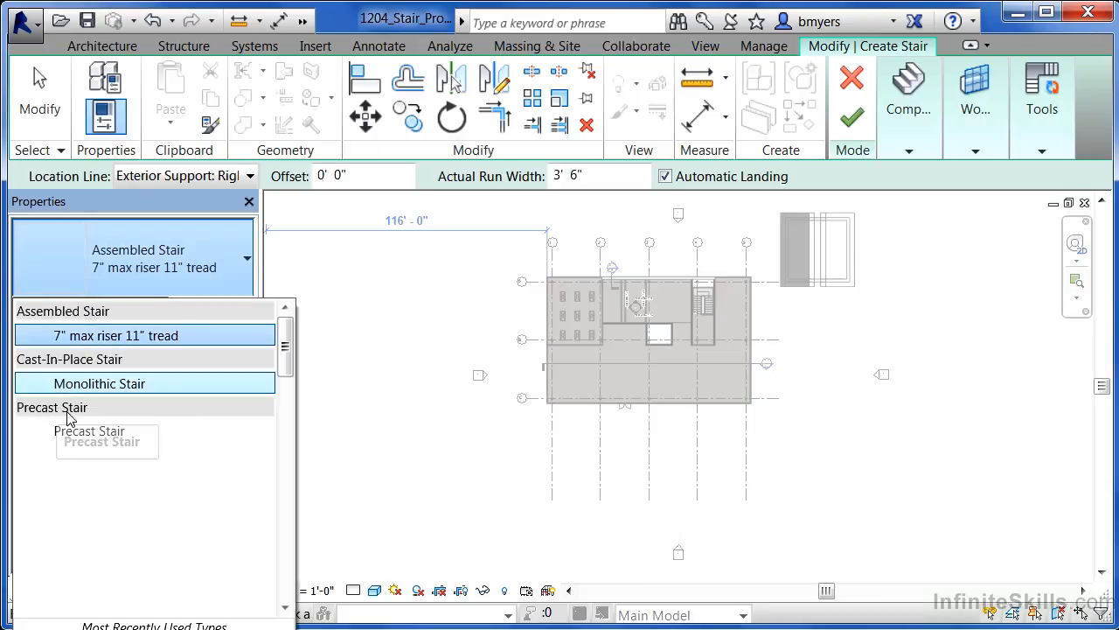
mouse_move(118, 413)
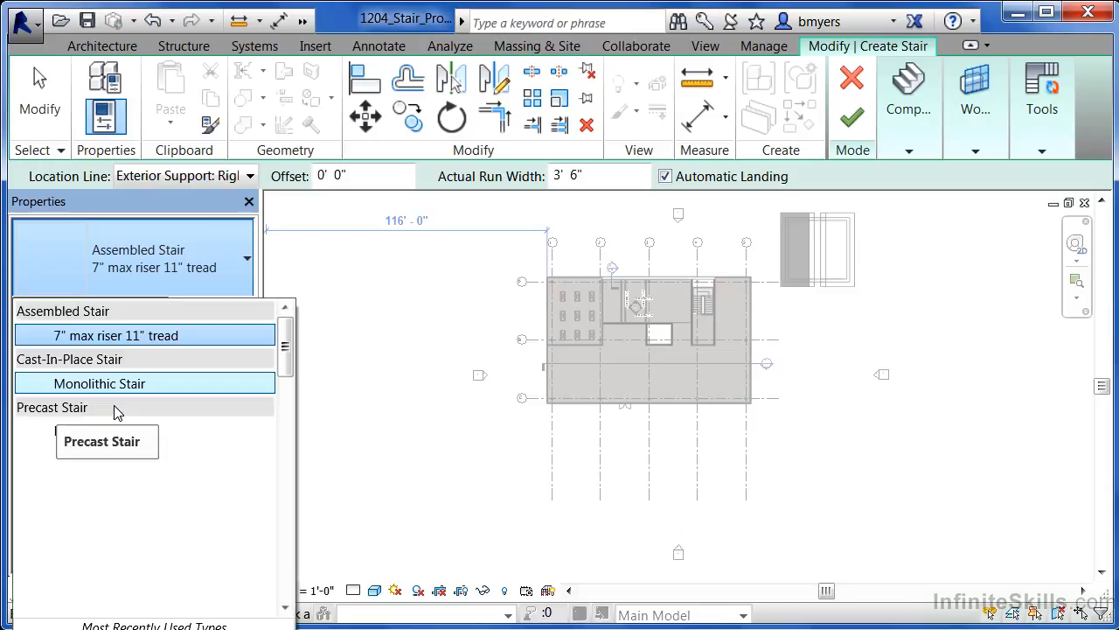
mouse_move(123, 412)
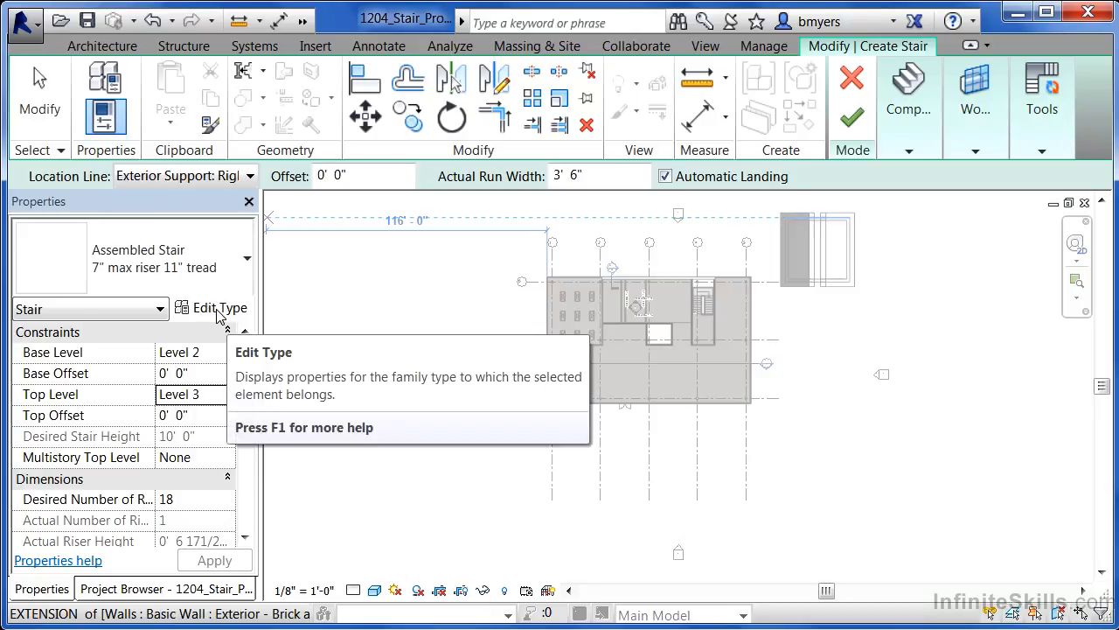
- Open the assembled 7" riser stair's type properties and scroll to its stringer supports
click(213, 308)
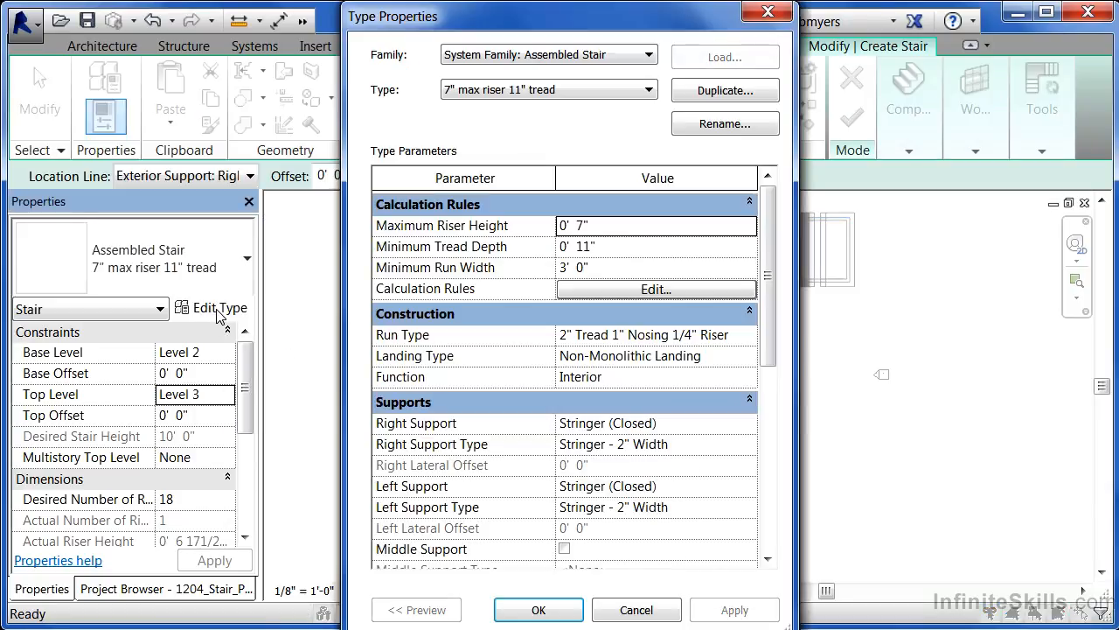
mouse_move(217, 288)
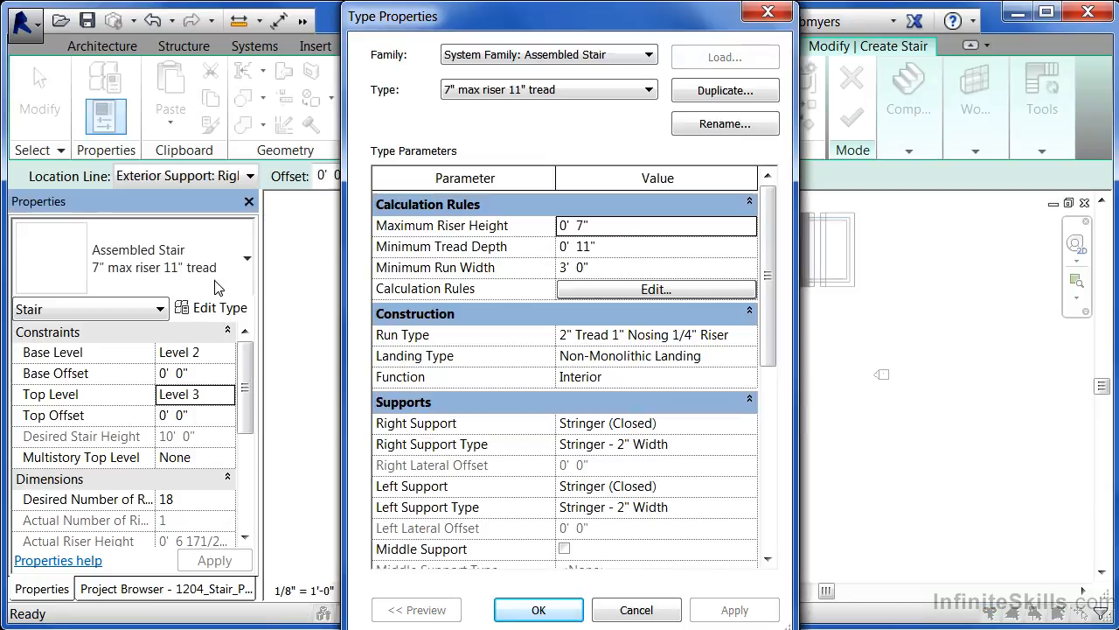
mouse_move(192, 248)
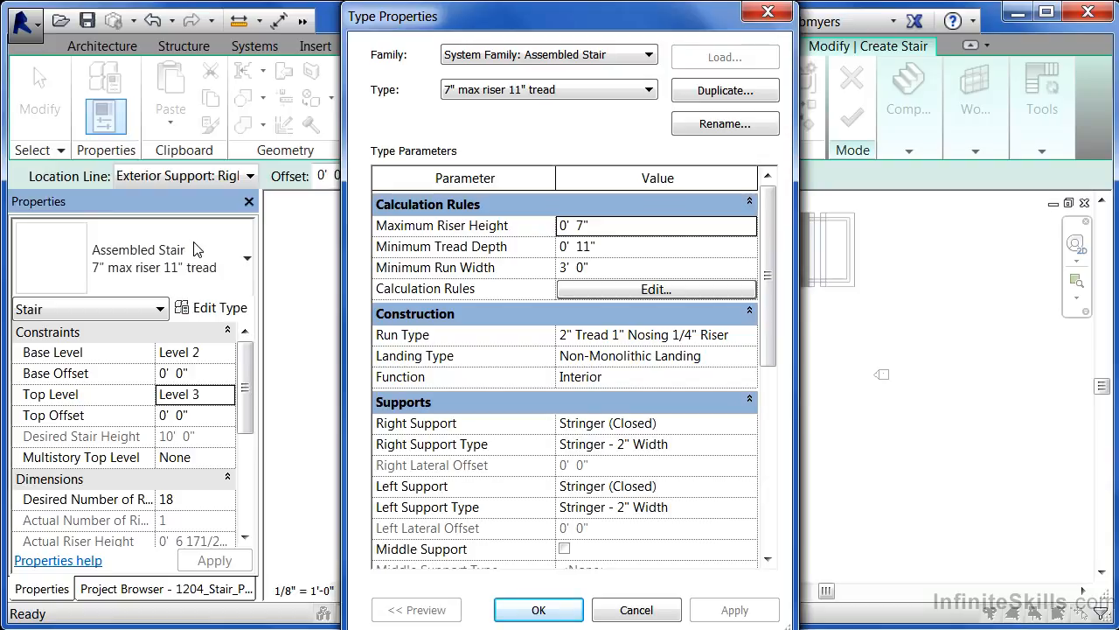
mouse_move(179, 260)
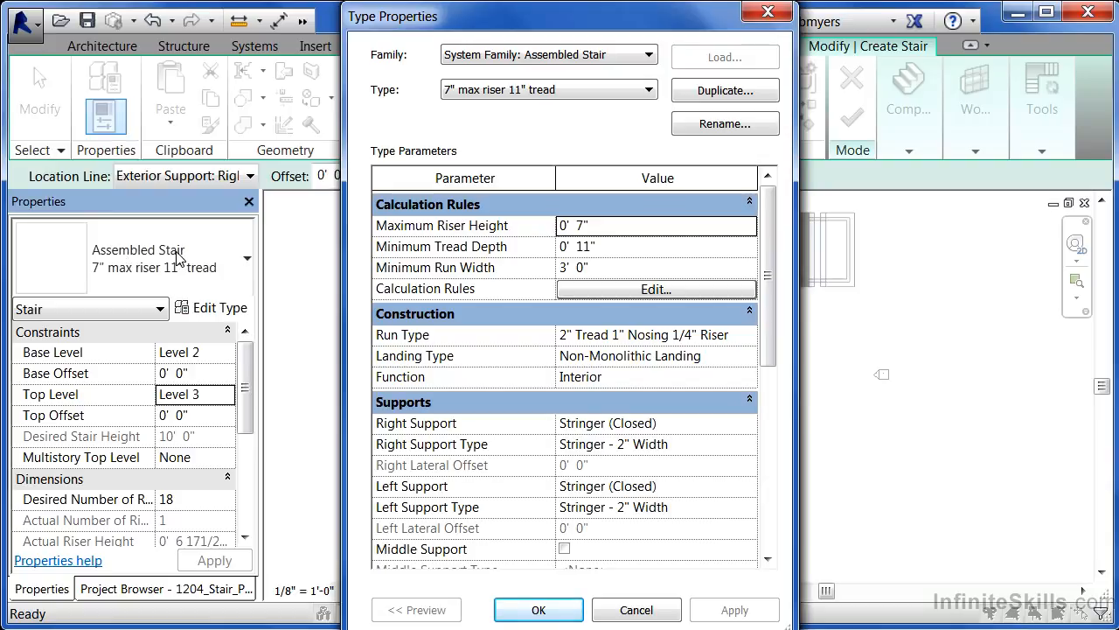
scroll(down, 3)
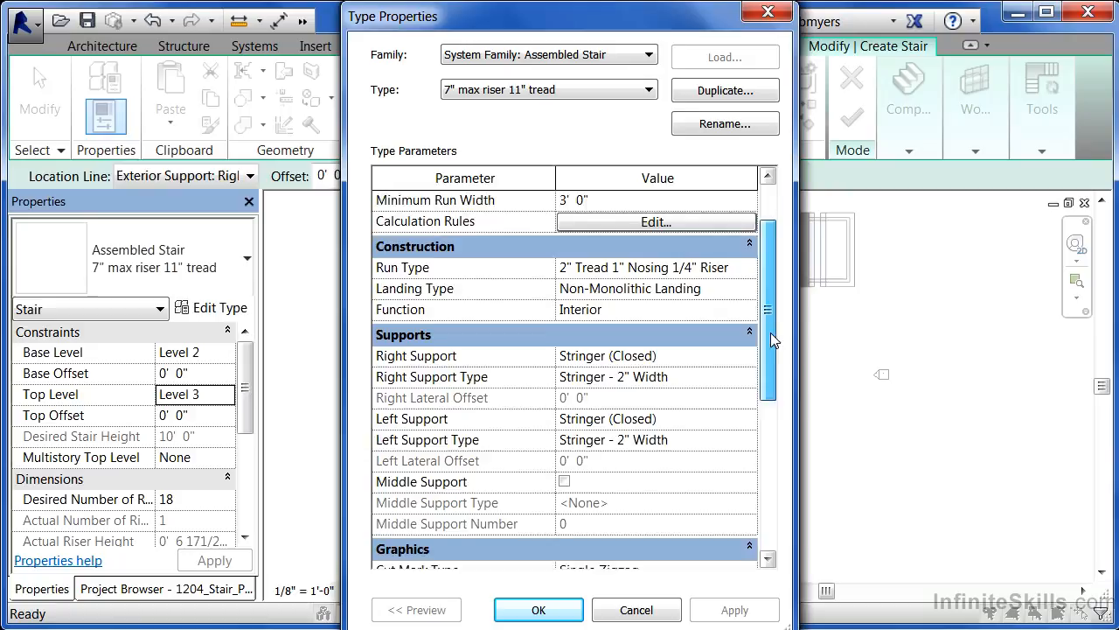
scroll(down, 3)
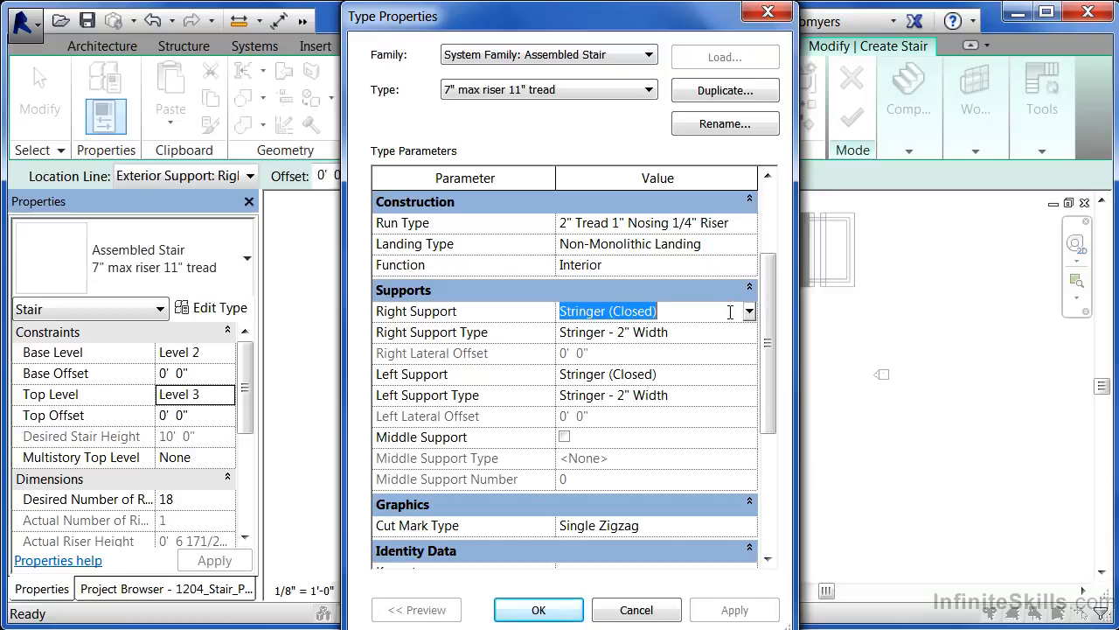
- Review right support options, then enable a middle support of one 2" carriage
click(748, 311)
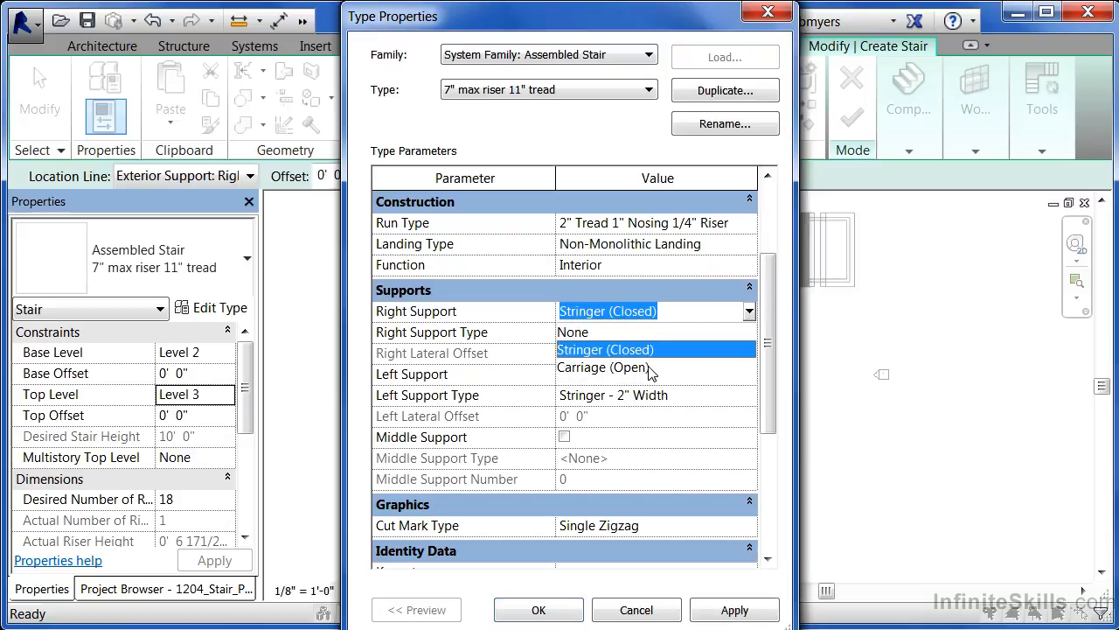
mouse_move(594, 334)
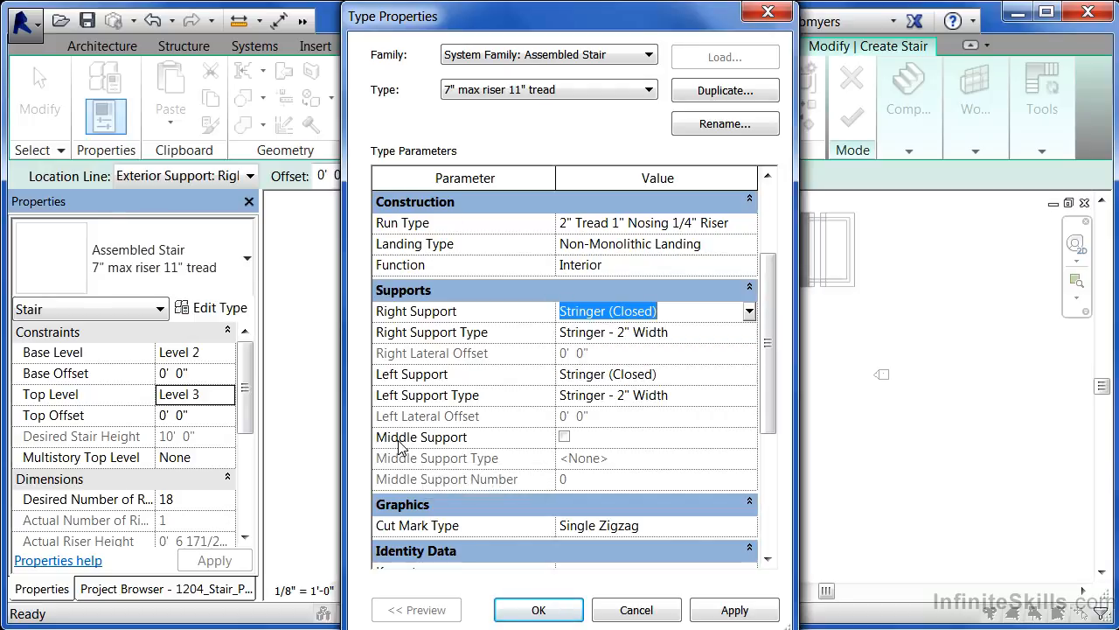
mouse_move(446, 446)
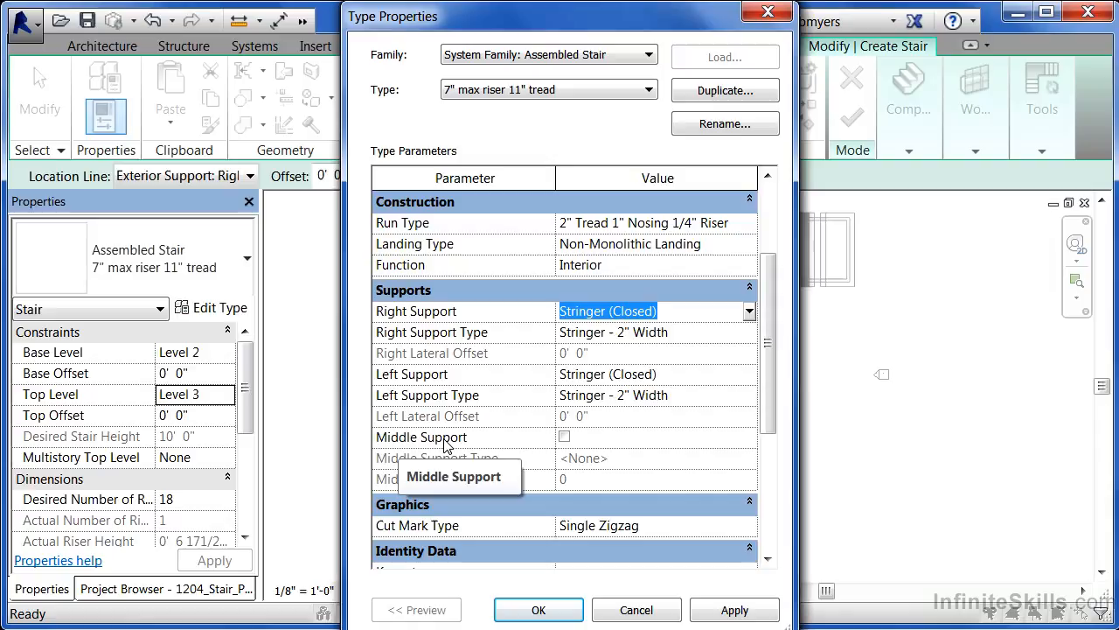
click(564, 435)
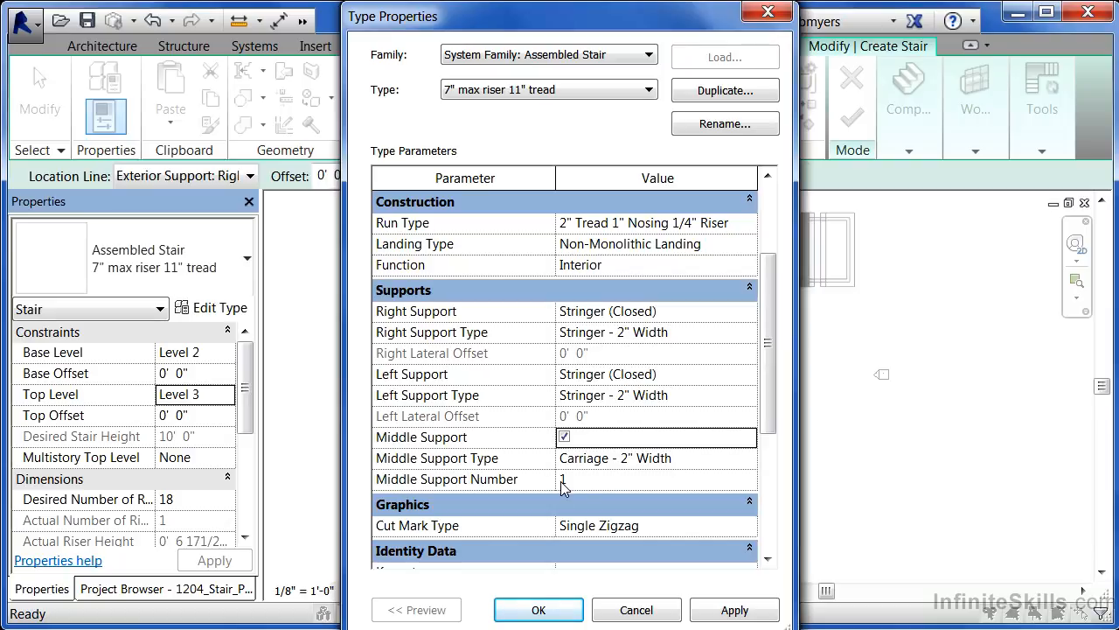
scroll(down, 3)
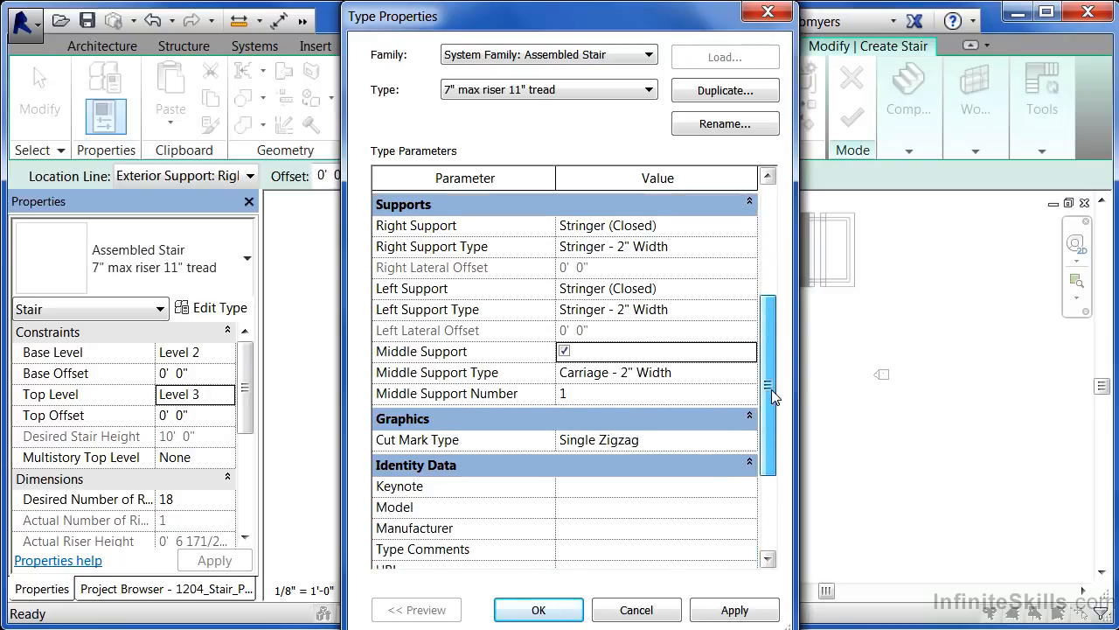
scroll(down, 3)
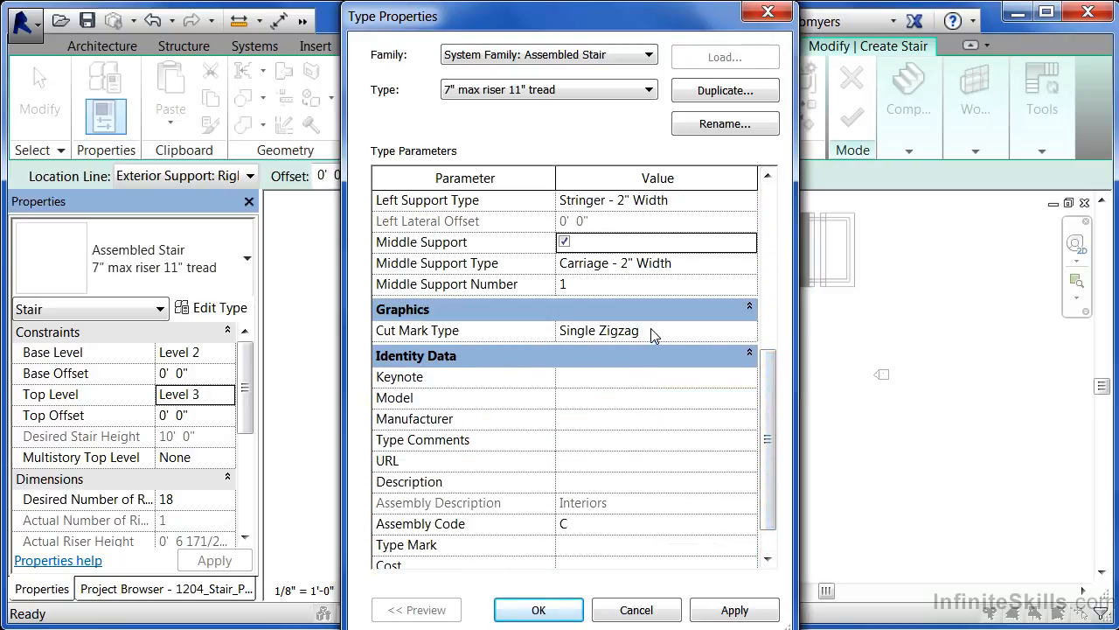
mouse_move(663, 334)
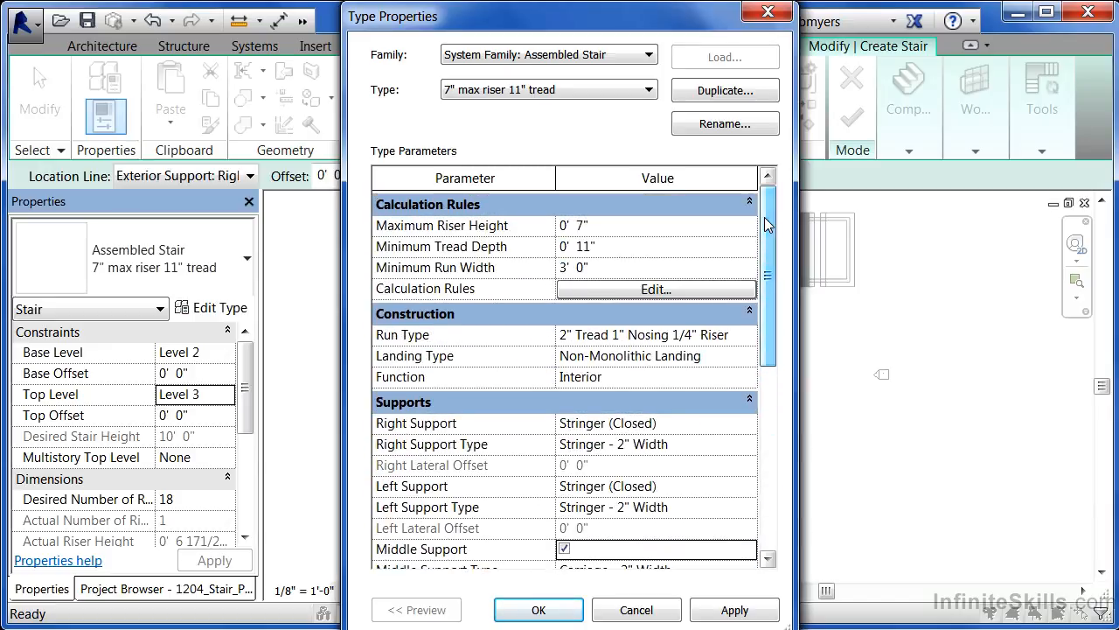
mouse_move(454, 341)
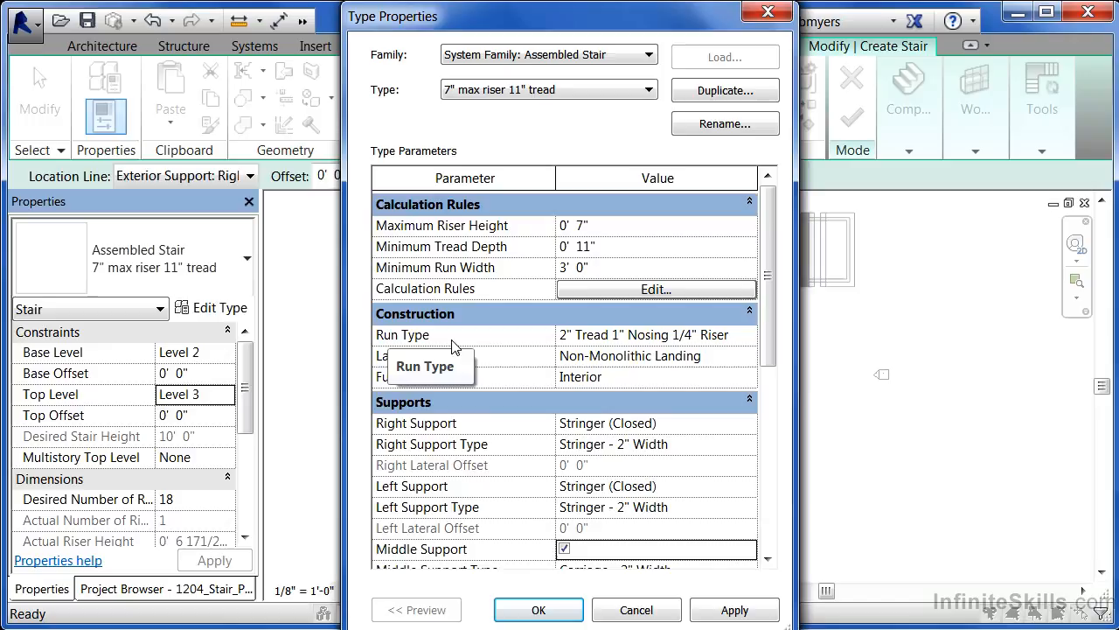
mouse_move(572, 342)
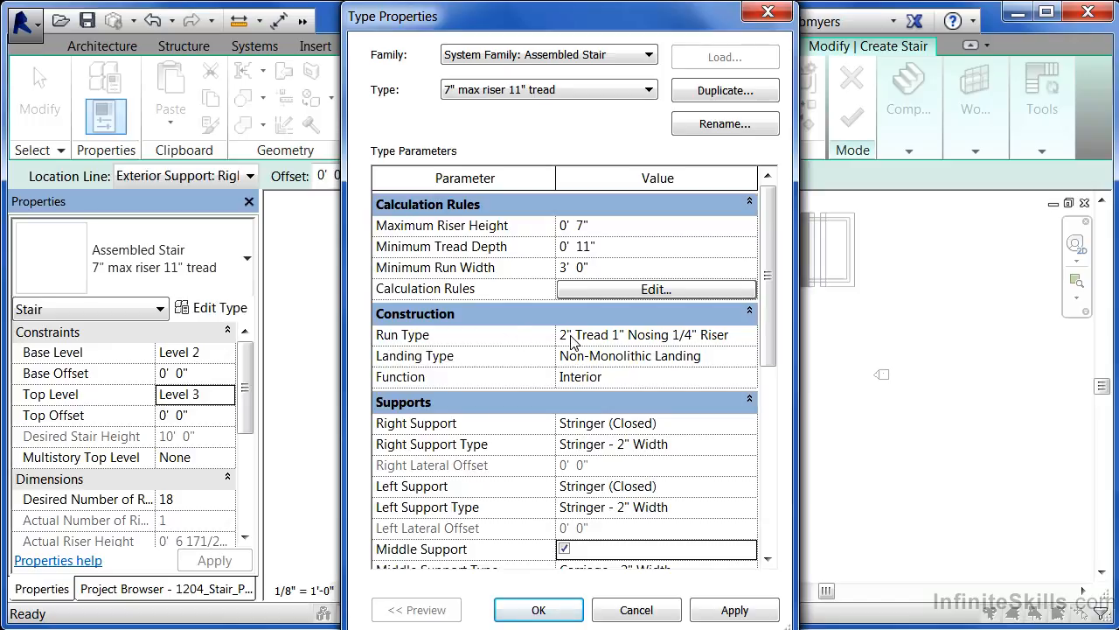
mouse_move(660, 339)
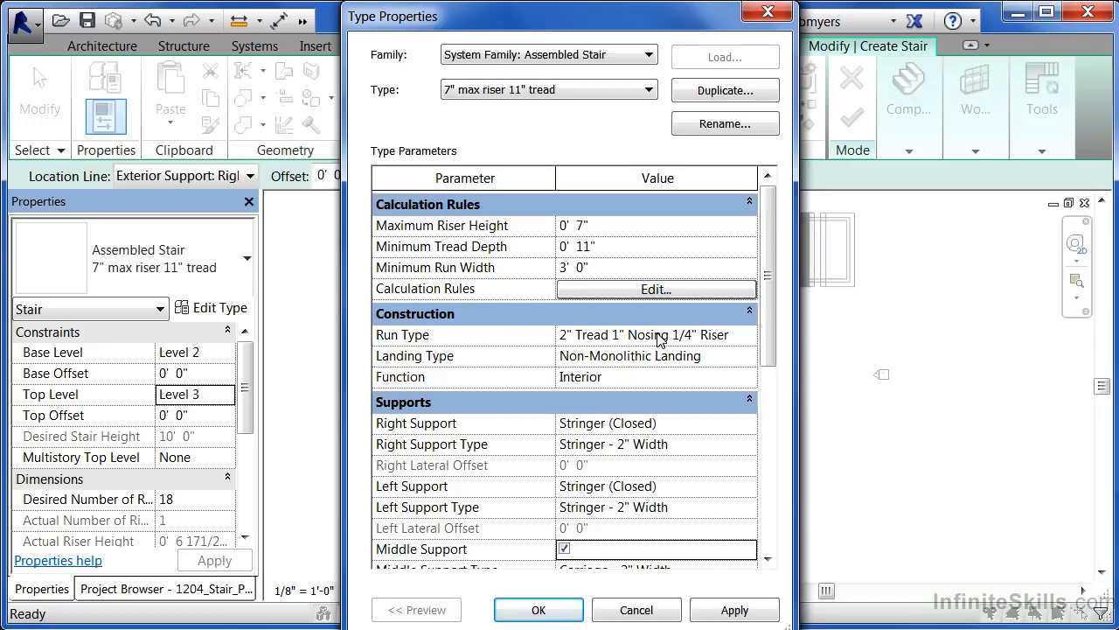
mouse_move(731, 341)
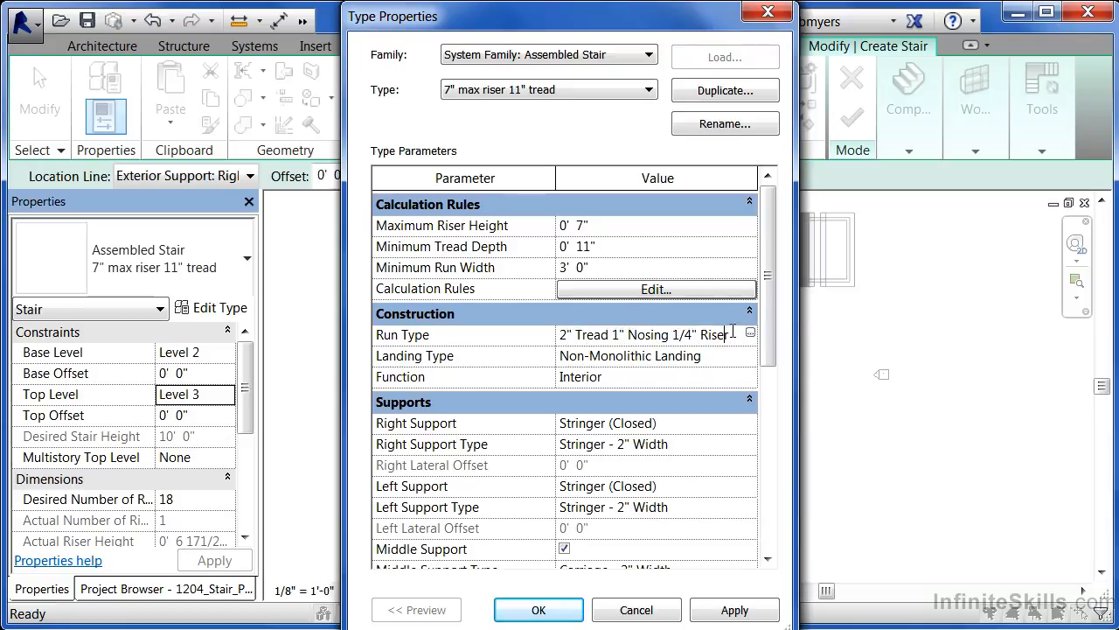
mouse_move(751, 334)
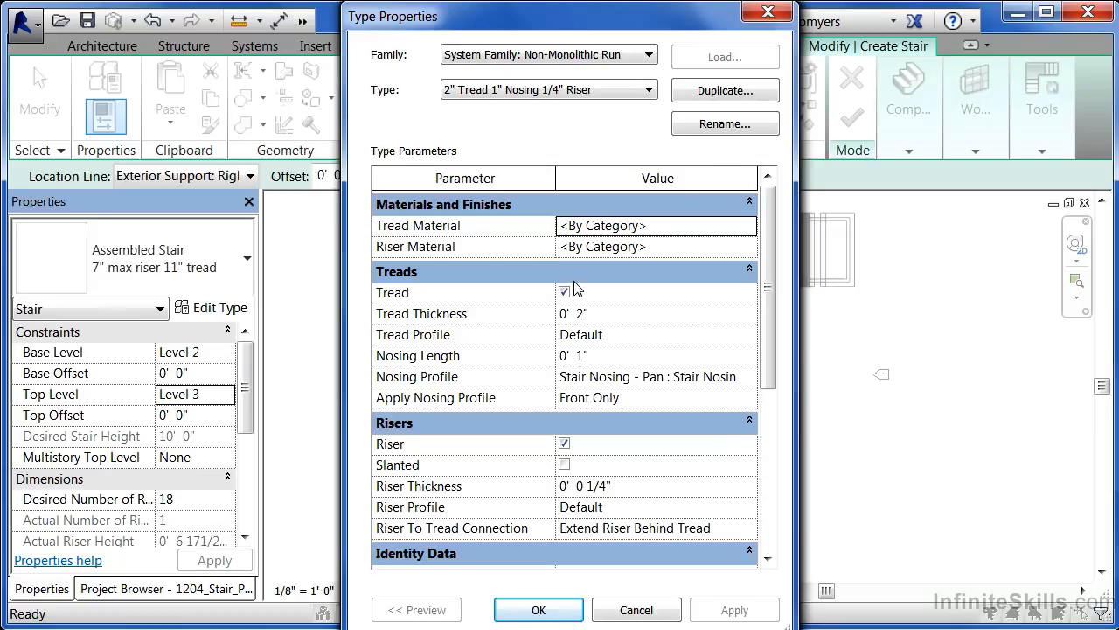
mouse_move(564, 455)
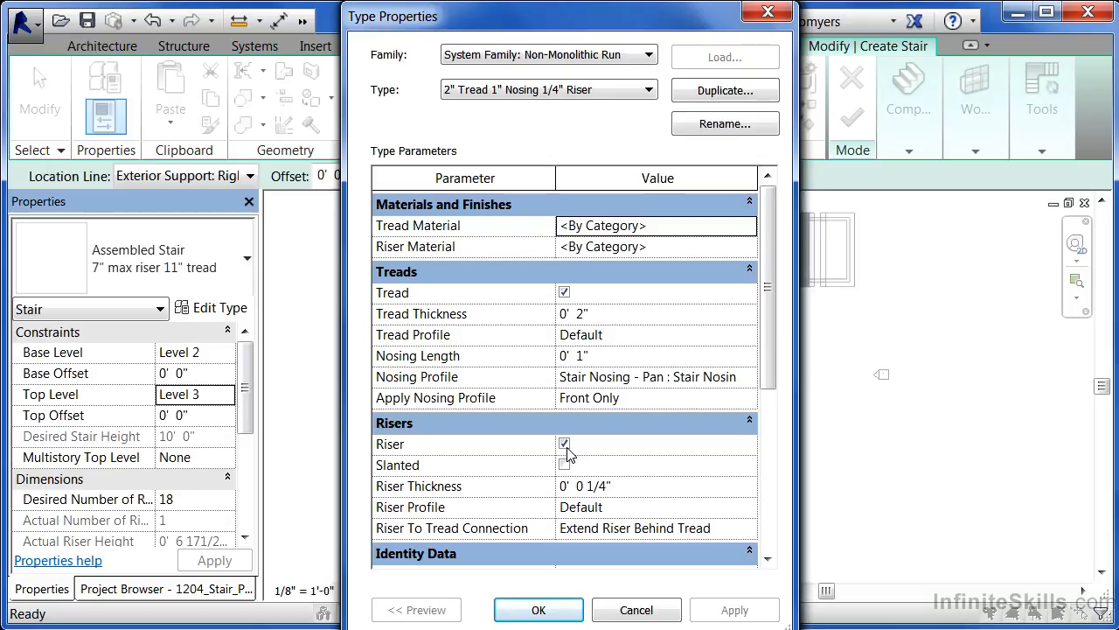
- Toggle risers off and back on for the Non-Monolithic Run type
click(565, 445)
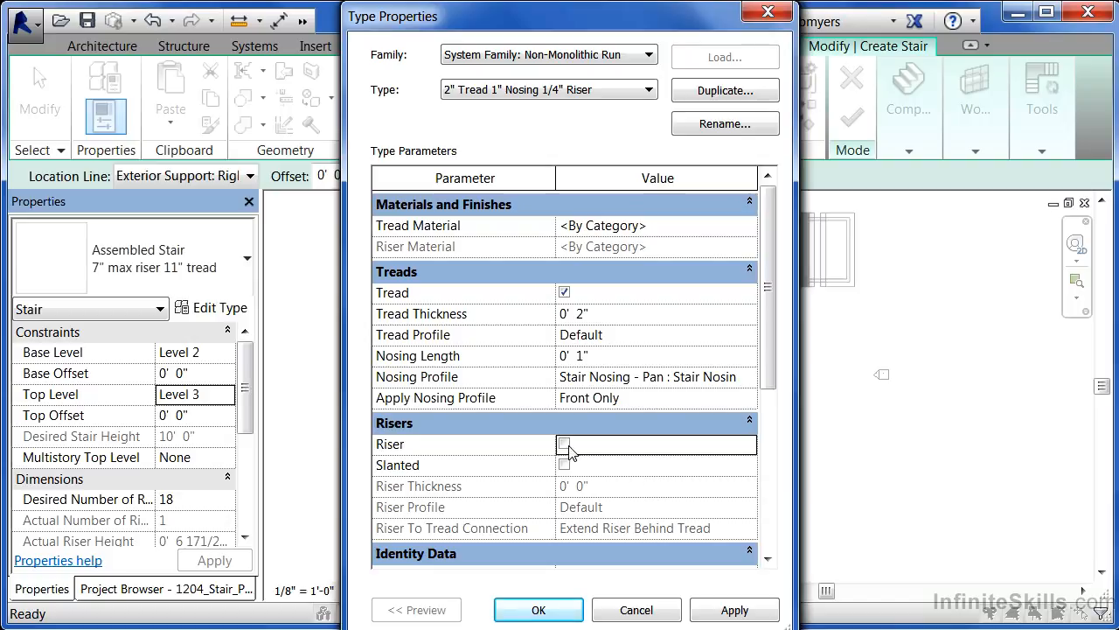
click(564, 443)
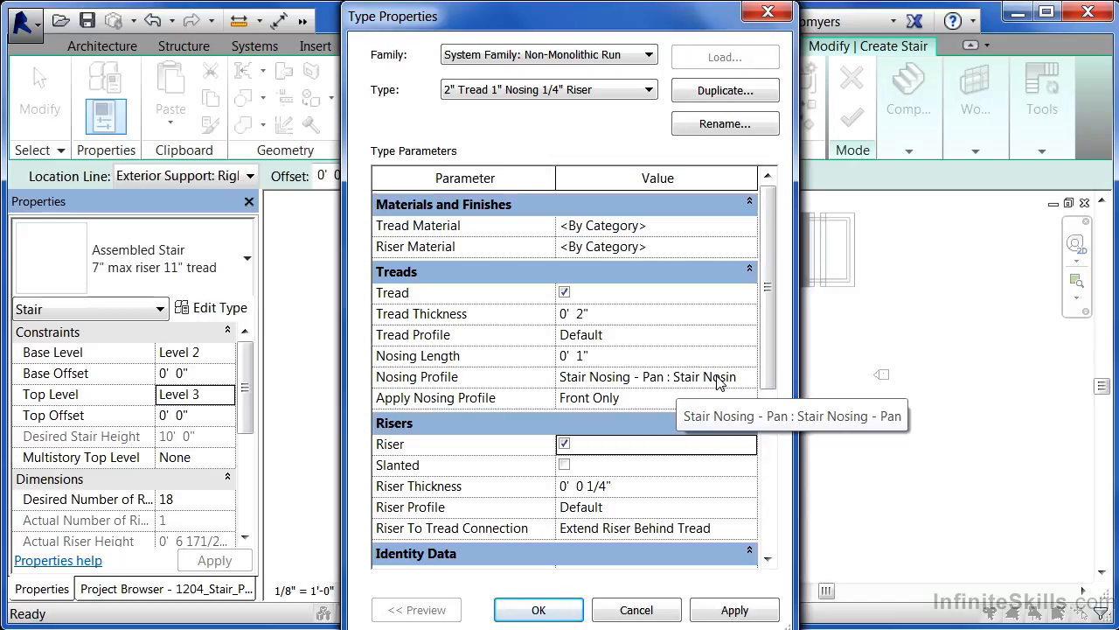
mouse_move(678, 267)
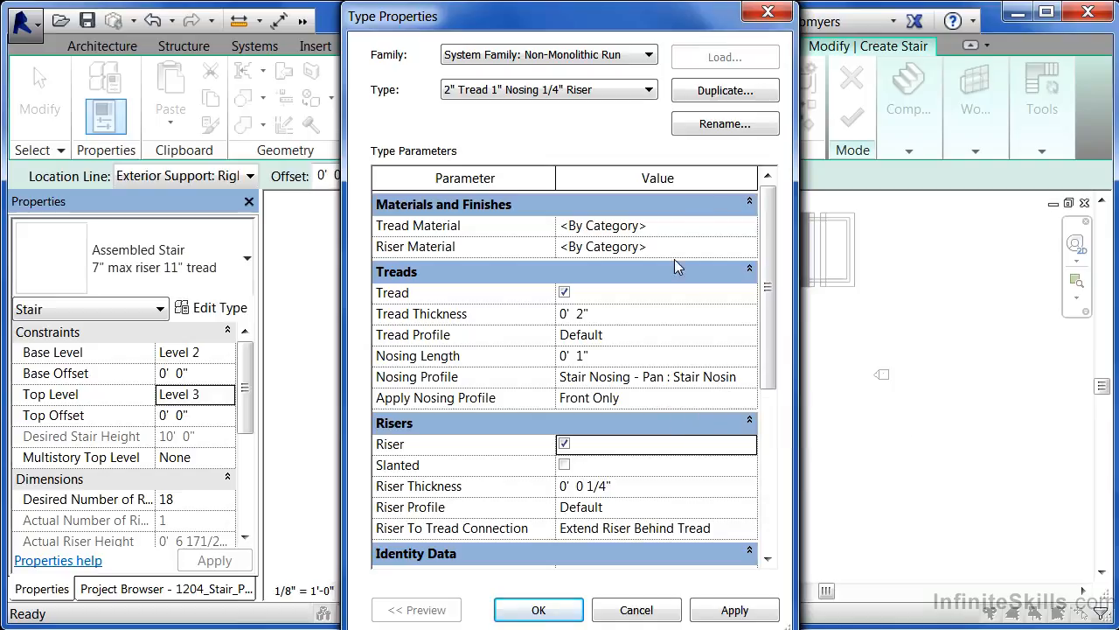
mouse_move(536, 525)
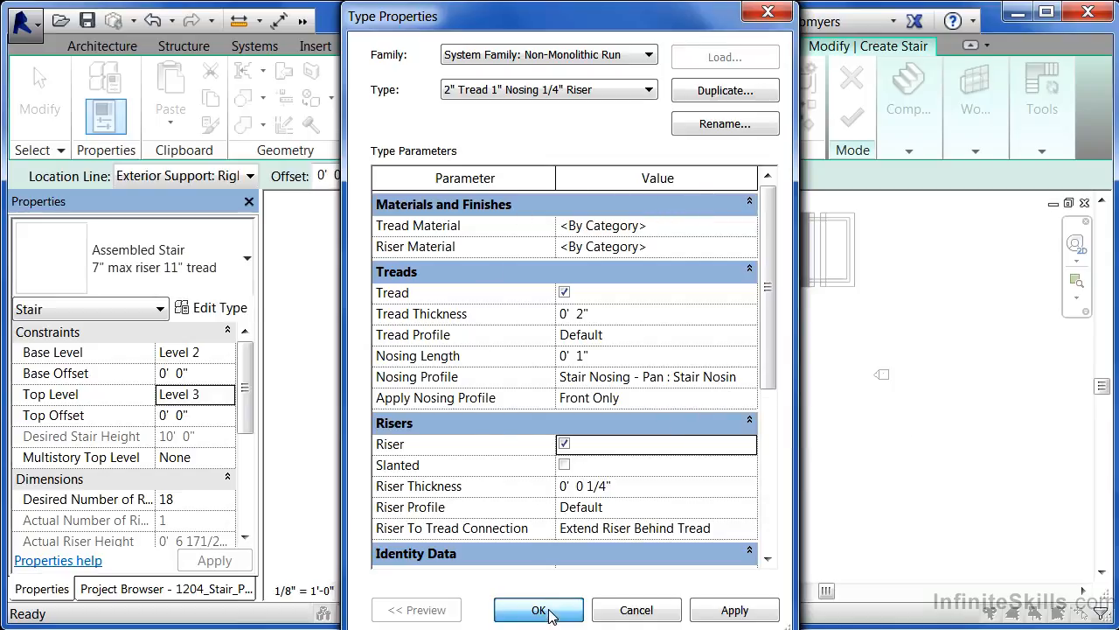
- Accept the run type settings and return to the assembled stair's type properties
click(549, 89)
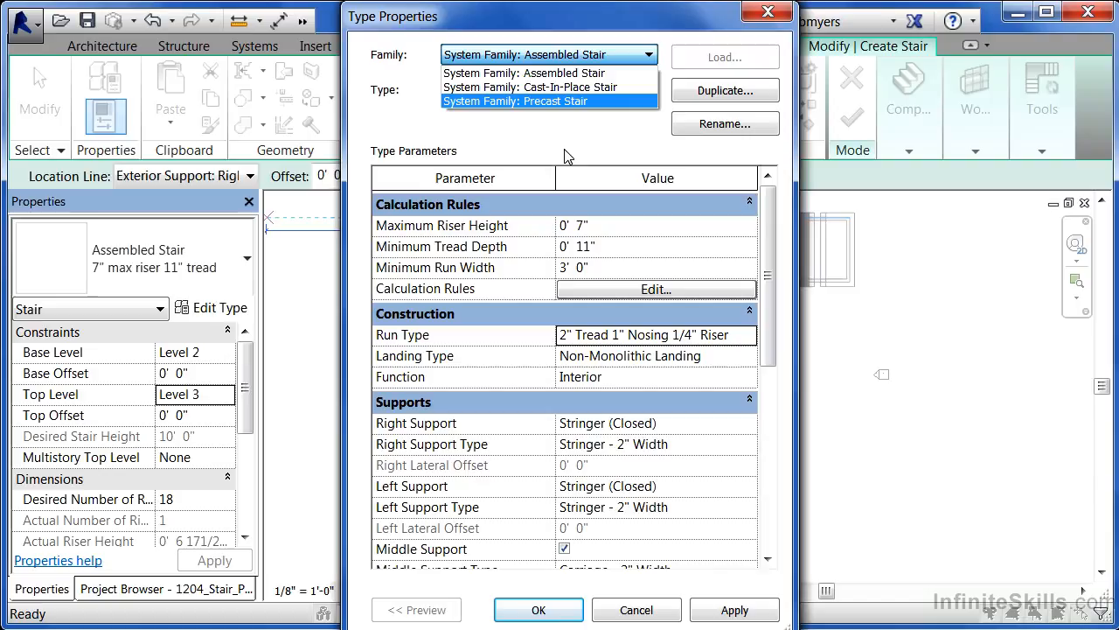
mouse_move(468, 196)
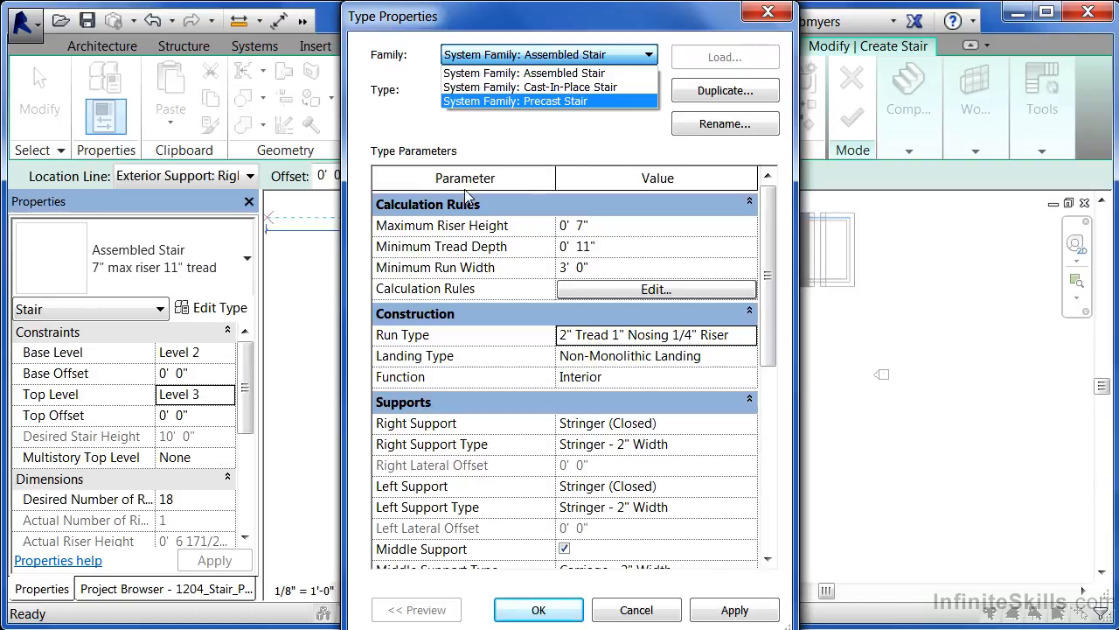
mouse_move(226, 321)
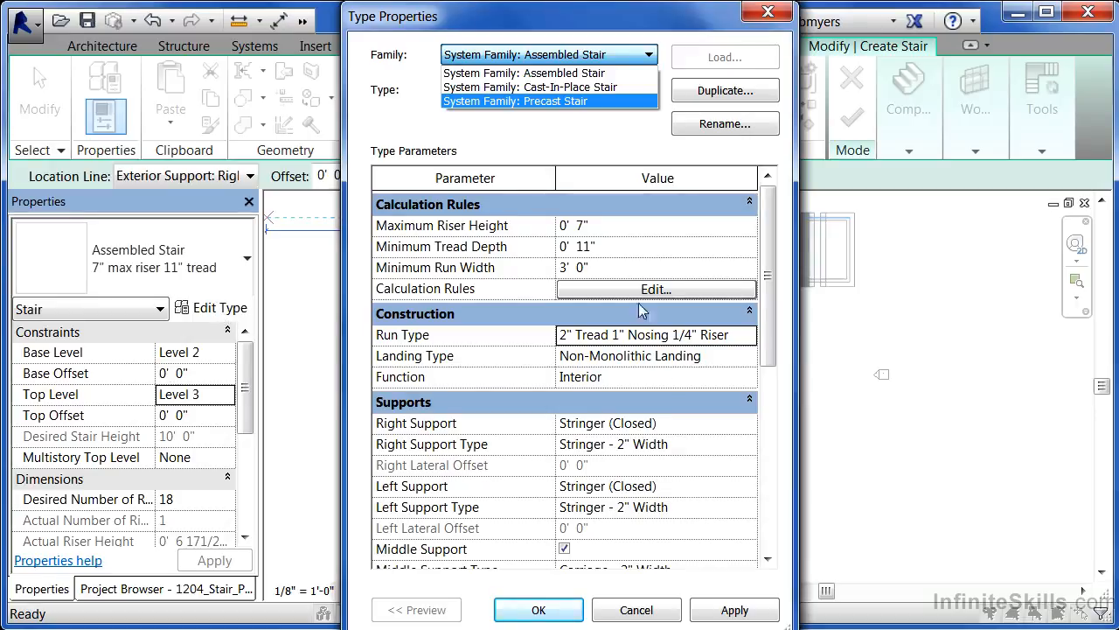
mouse_move(529, 356)
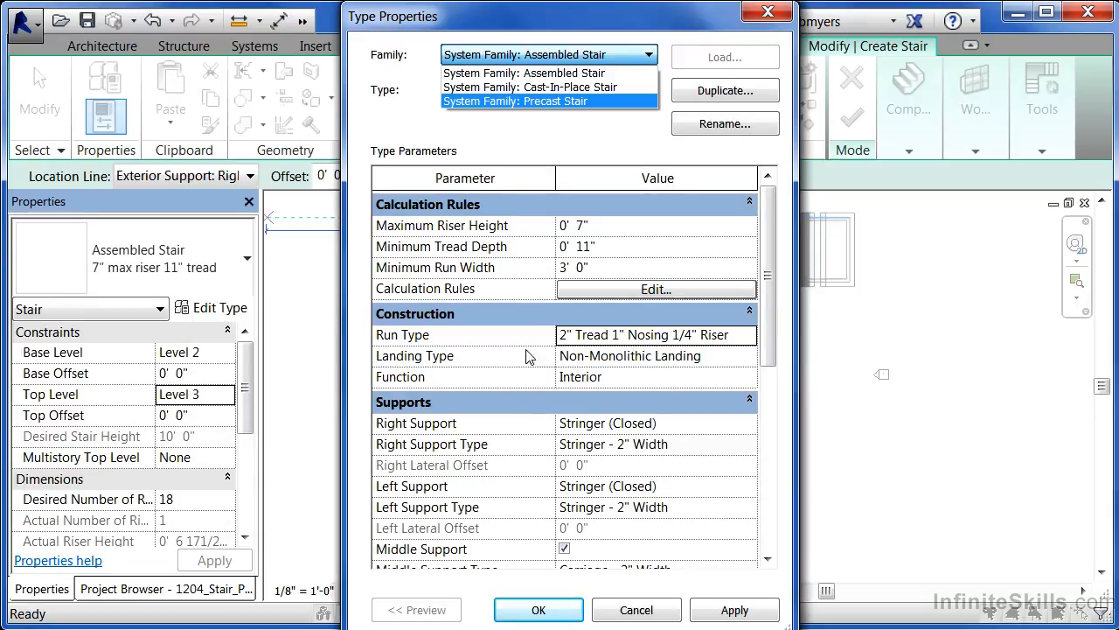